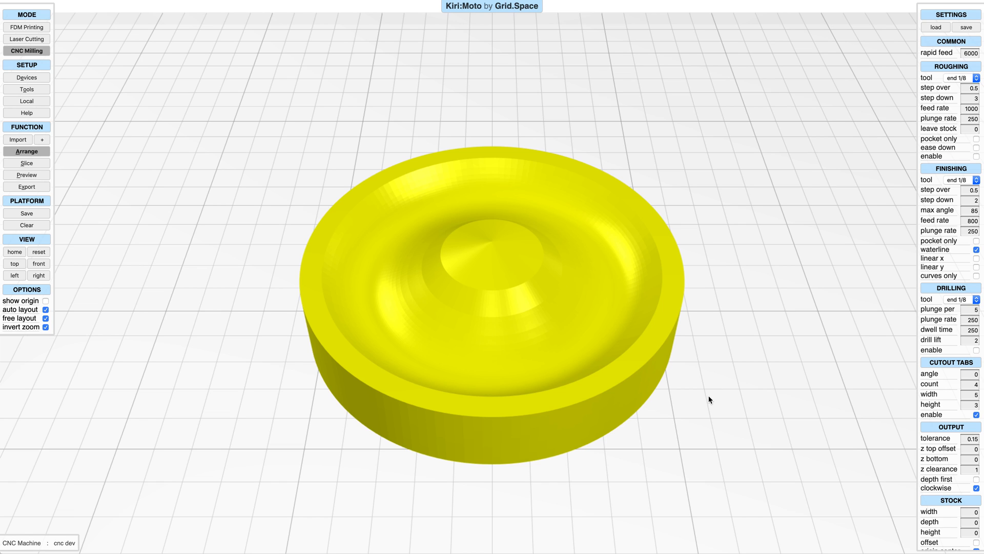
# Step: Slice the yellow part so toolpath rings show gaps for four cutout tabs
pyautogui.click(27, 163)
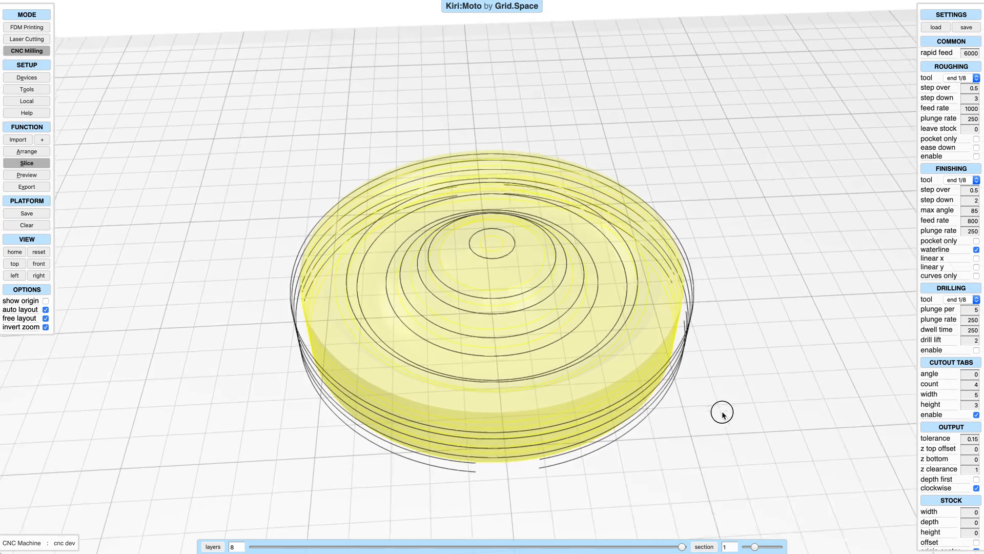
pyautogui.moveTo(723, 414); pyautogui.dragTo(768, 361)
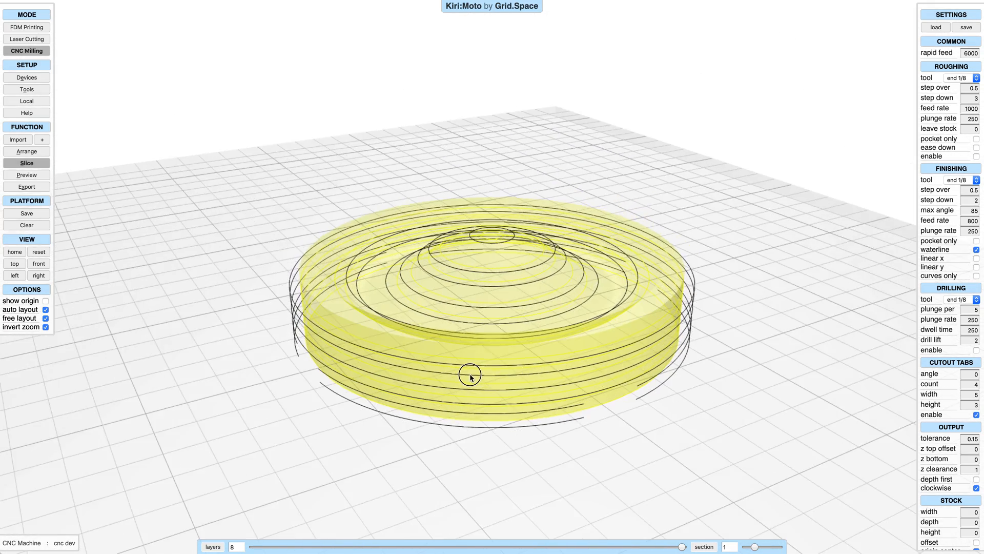
pyautogui.moveTo(470, 377); pyautogui.dragTo(718, 370)
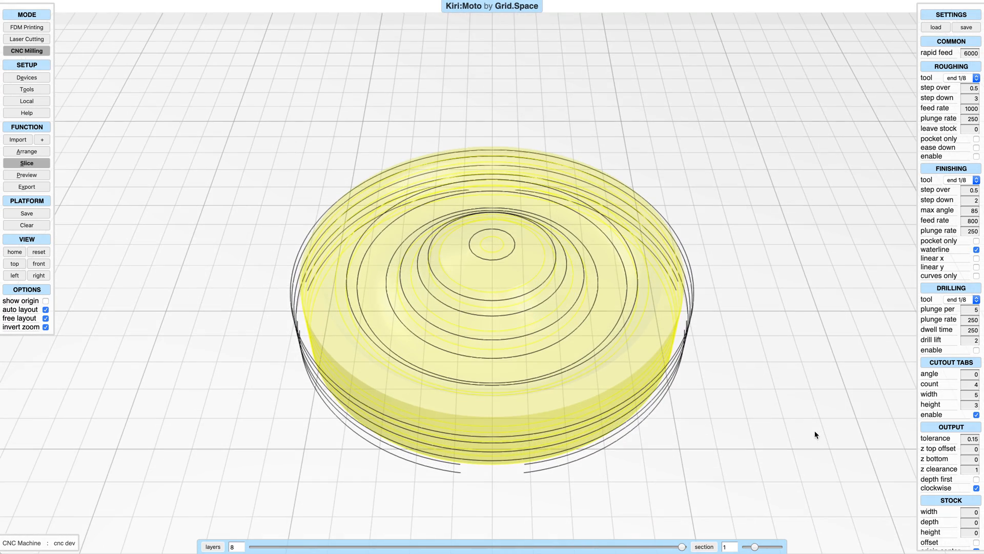
pyautogui.moveTo(796, 436)
pyautogui.write('10')
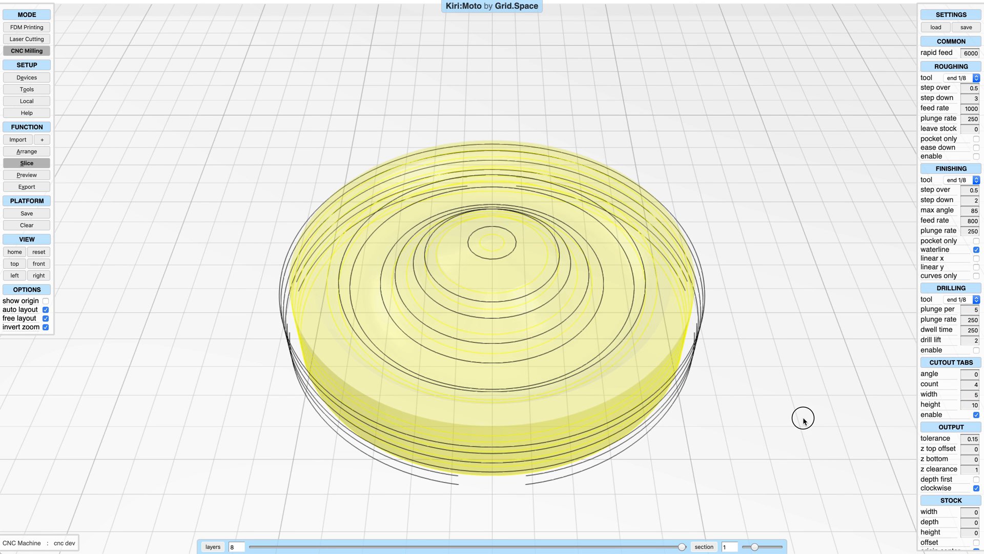
# Step: Rotate the view to look down on the part with its 10 mm tall tabs
pyautogui.moveTo(802, 419); pyautogui.dragTo(787, 394)
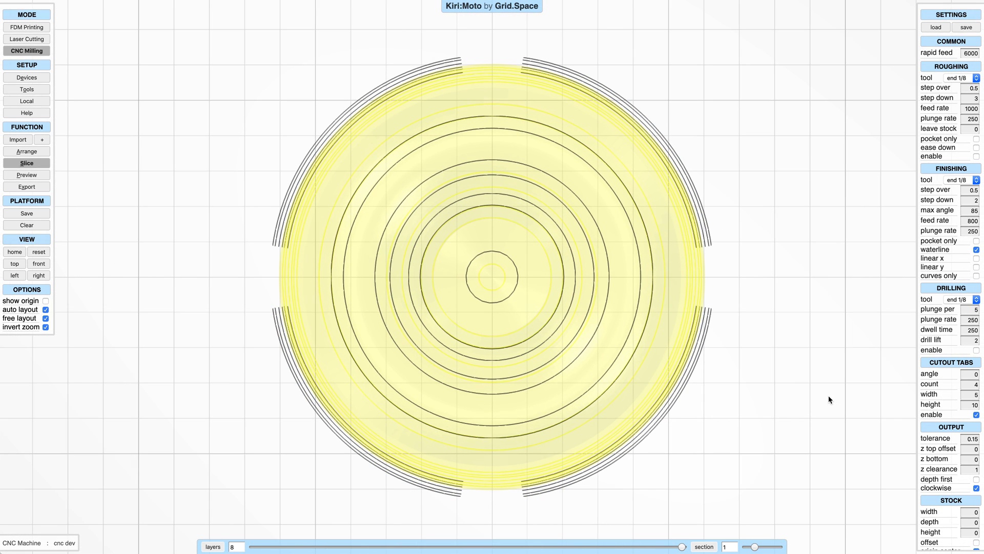
# Step: Set three cutout tabs rotated 20° and re-slice the part
pyautogui.click(972, 384)
pyautogui.write('3')
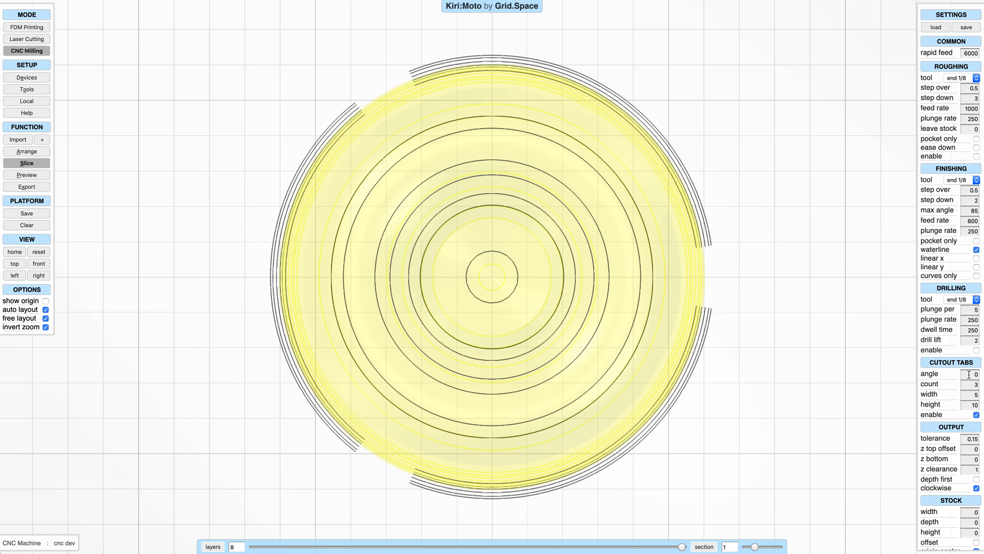
pyautogui.write('20')
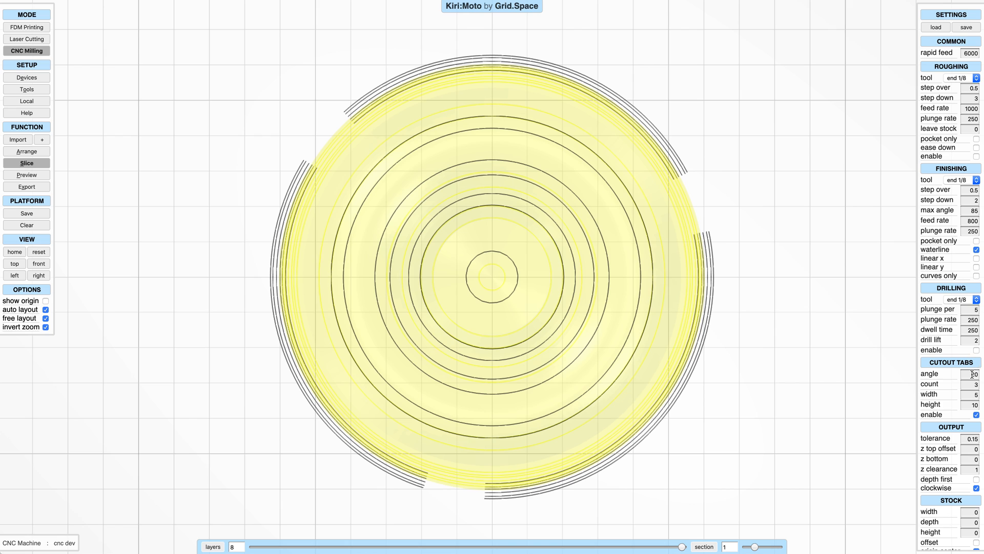
pyautogui.click(27, 163)
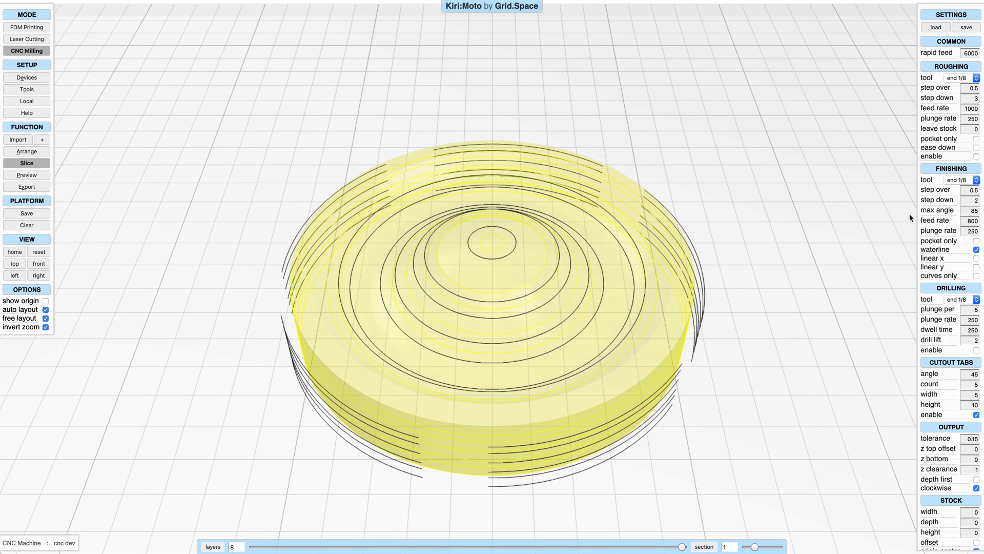
# Step: Re-slice with five tabs at 45° and a 1/4 end mill finishing tool
pyautogui.click(27, 162)
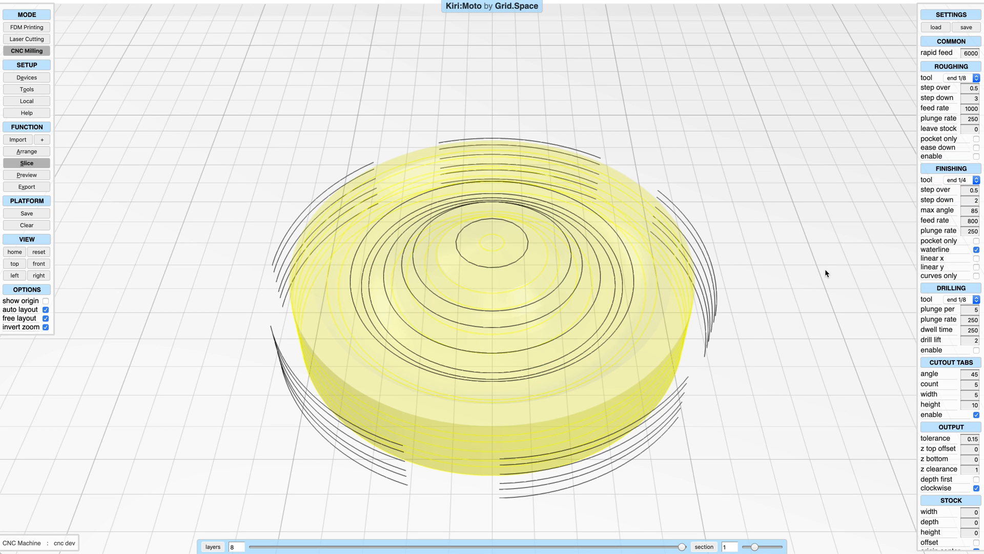
# Step: Switch to the top view to see the five tabs spaced around the rim
pyautogui.click(15, 251)
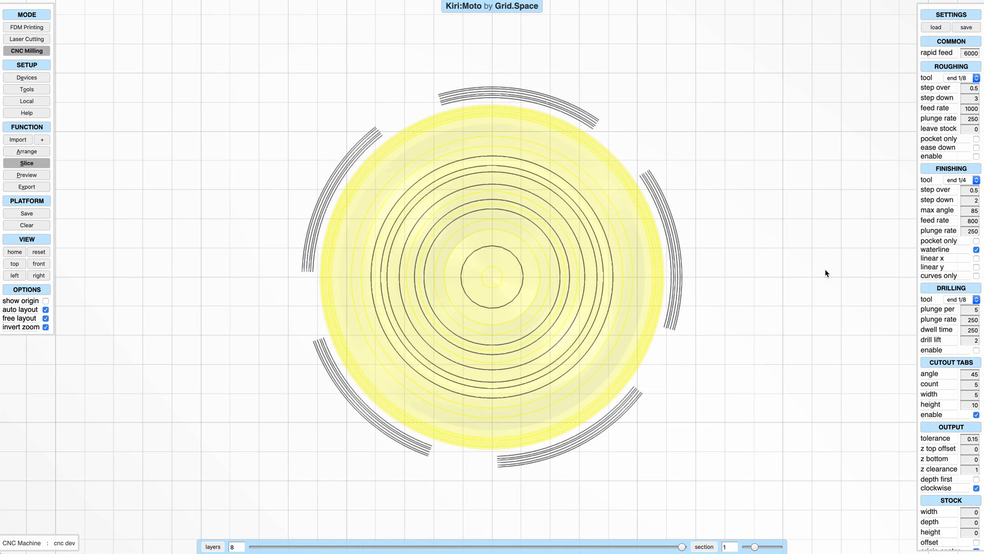
pyautogui.moveTo(818, 284)
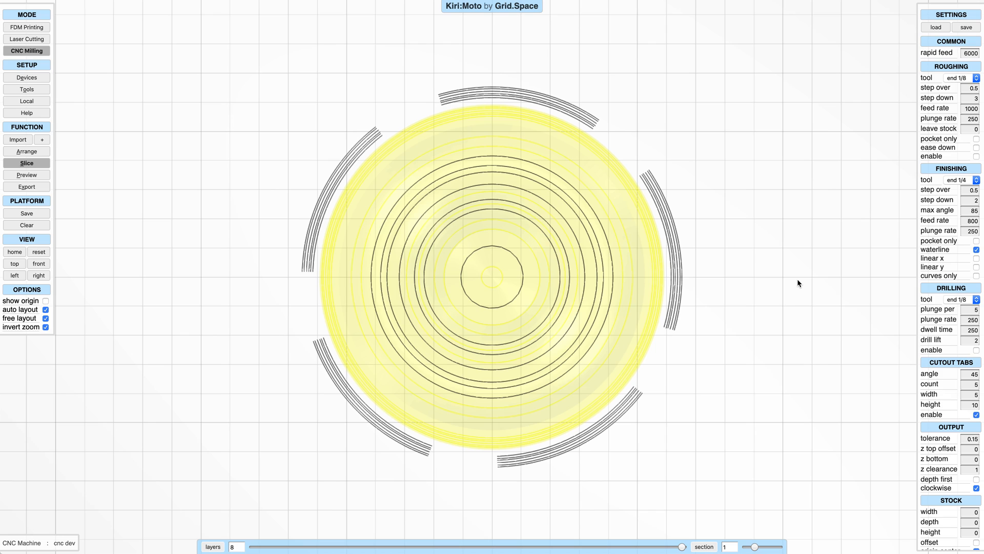
pyautogui.moveTo(909, 46)
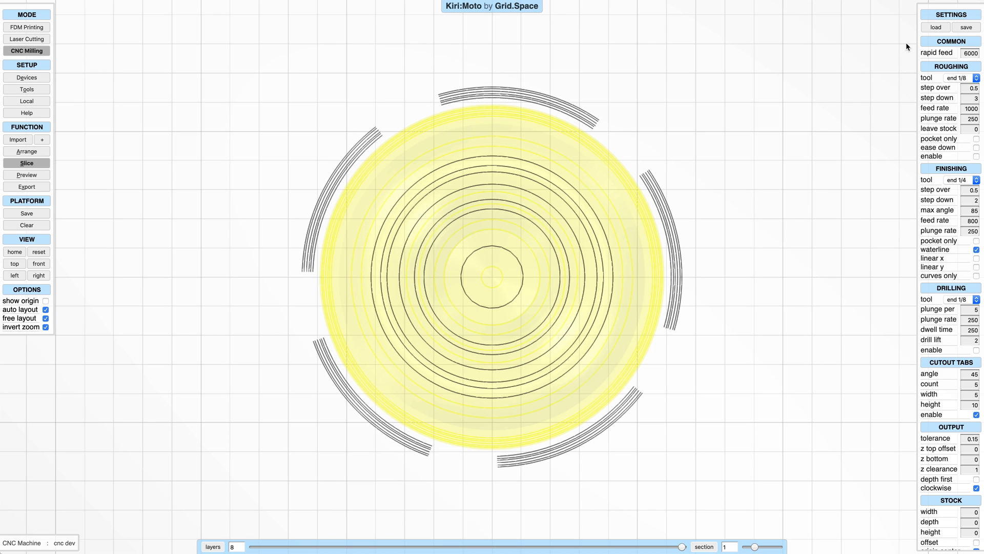